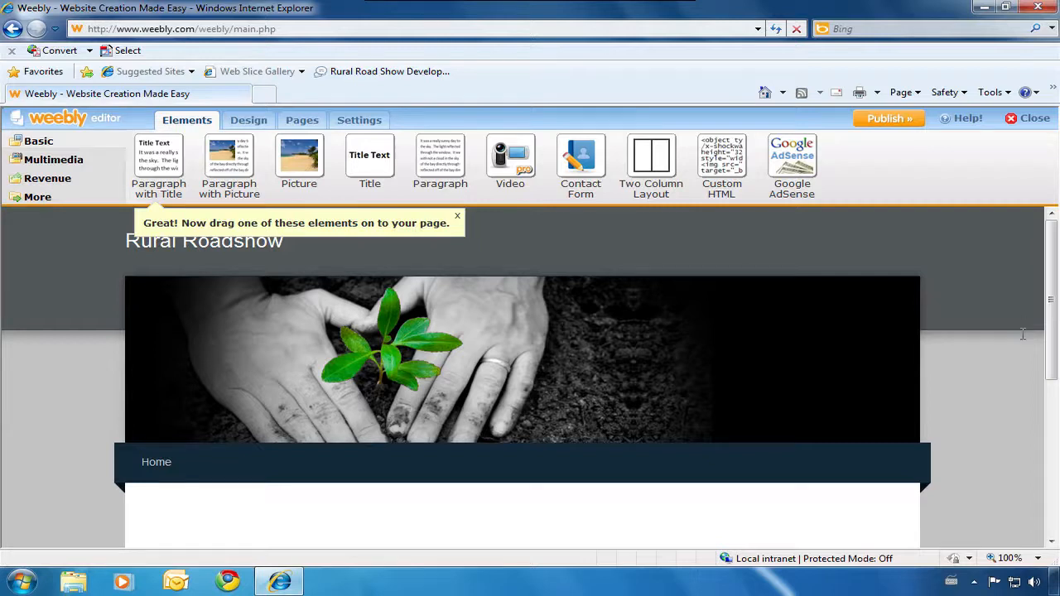
{"action": "mouse_move", "coordinate": [82, 329]}
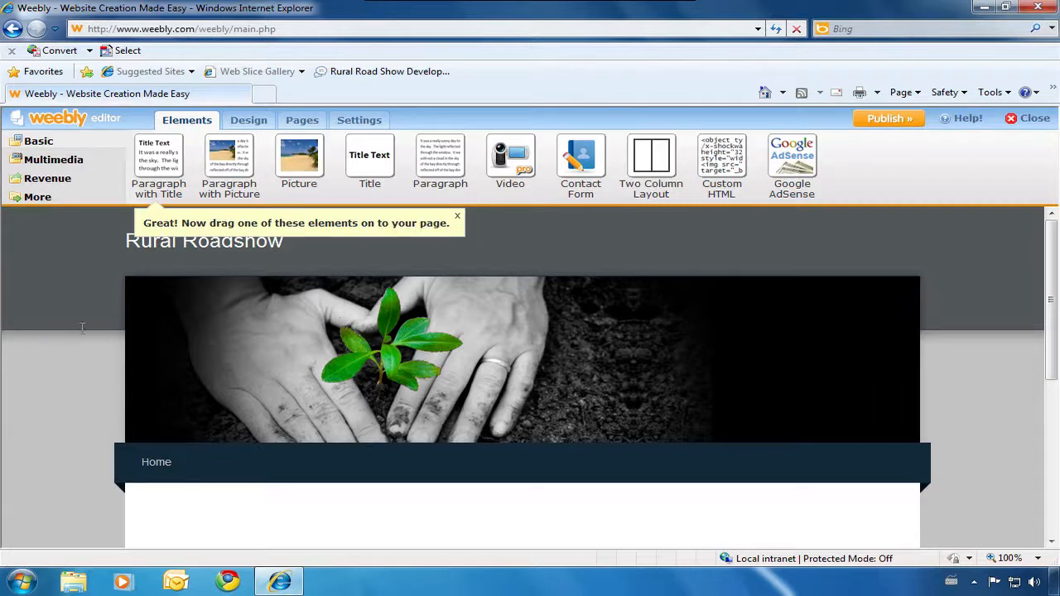
{"action": "mouse_move", "coordinate": [158, 166]}
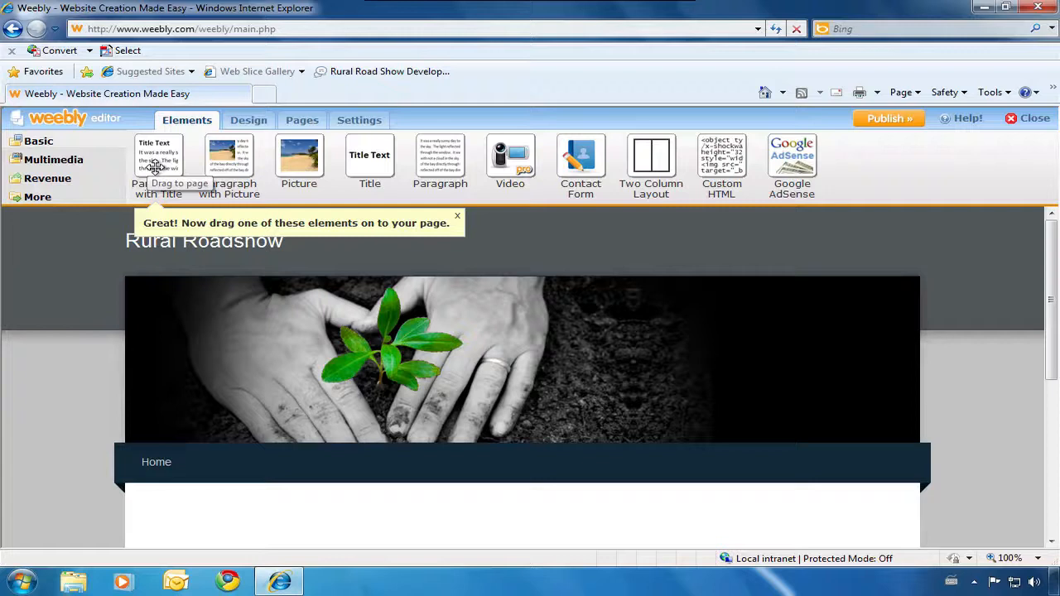
Drop a Paragraph with Title element onto the Home page content area.
{"action": "left_click_drag", "start_coordinate": [158, 157], "coordinate": [207, 518]}
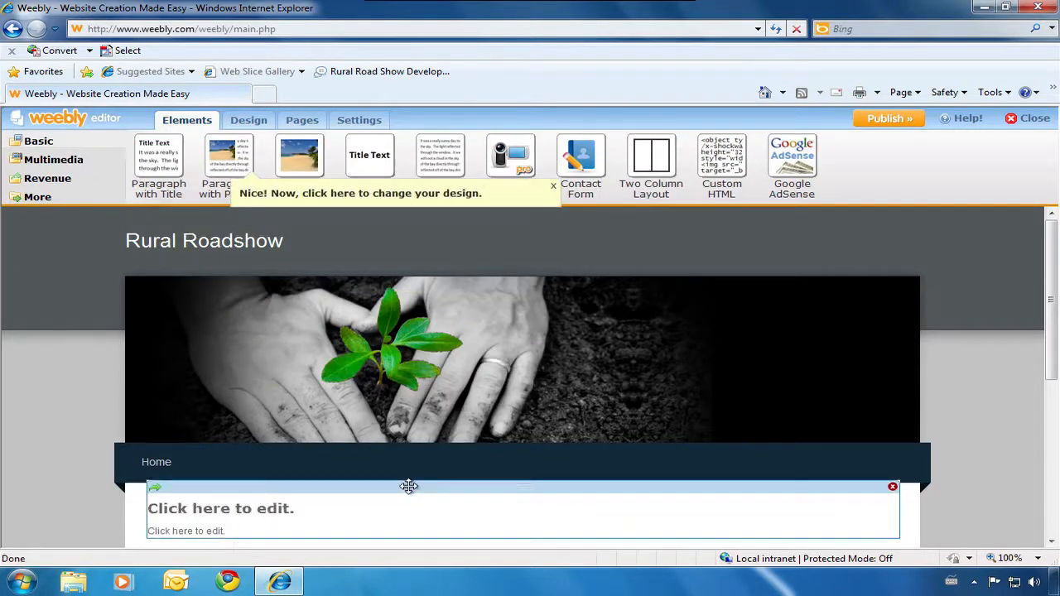
{"action": "scroll", "scroll_direction": "down", "scroll_amount": 3}
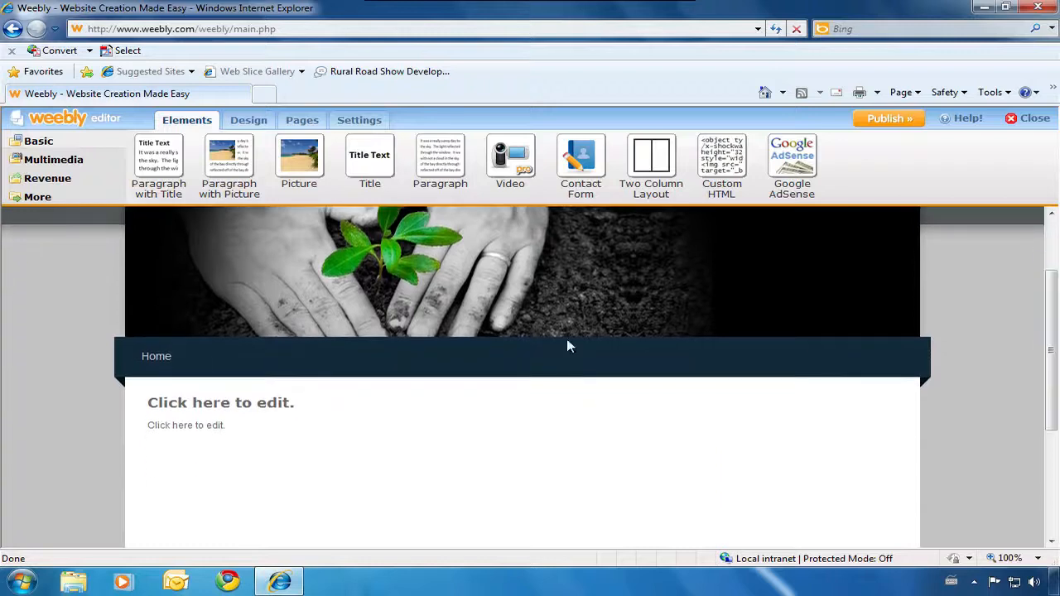
Title the home block 'Rural Roadshow' and fill it with Lorem ipsum body text.
{"action": "left_click", "coordinate": [221, 403]}
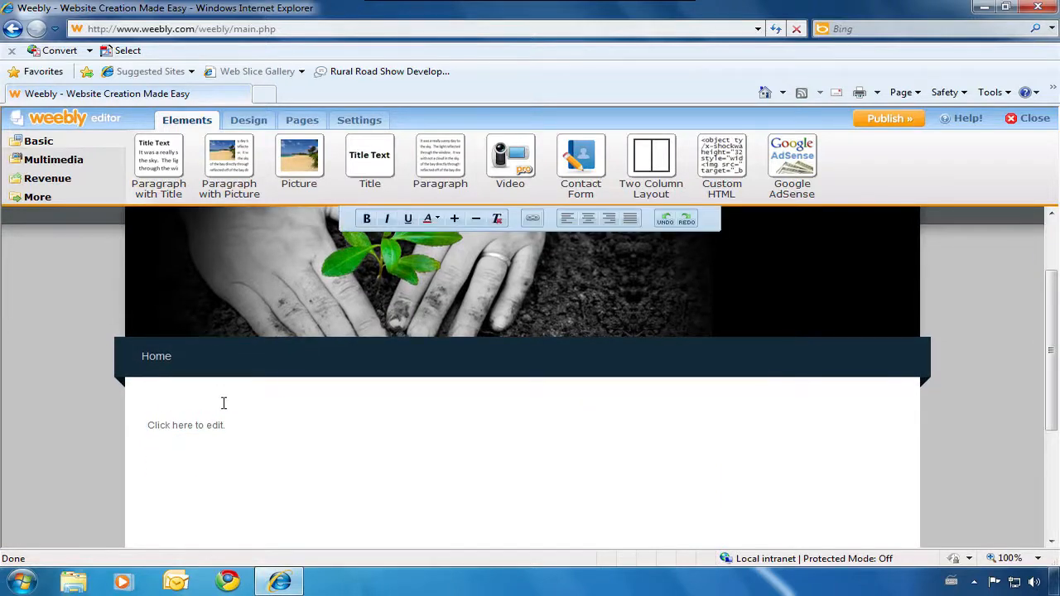
{"action": "type", "text": "Rur"}
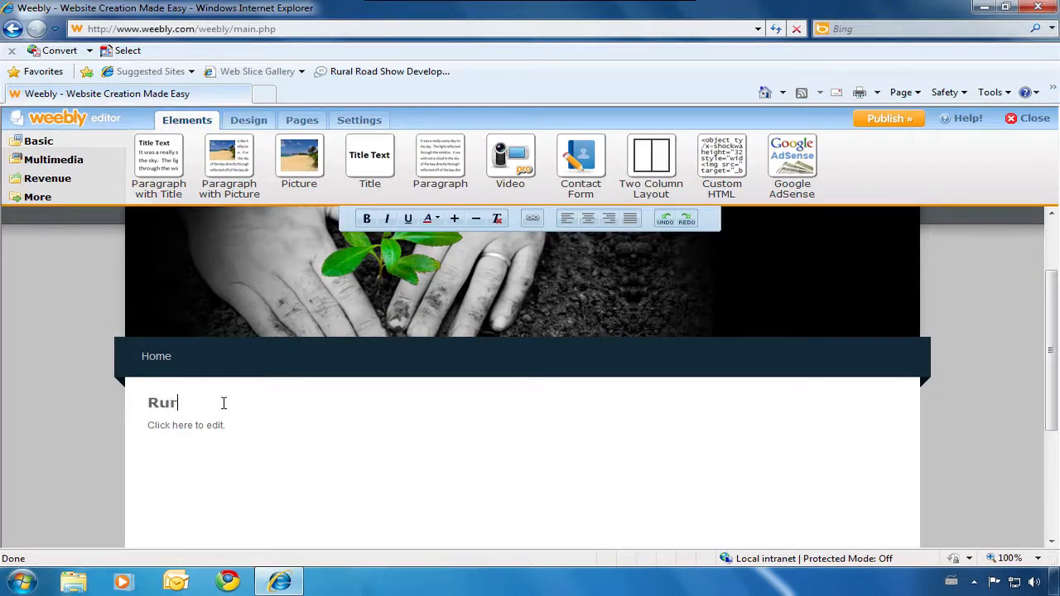
{"action": "type", "text": "al Roadshow"}
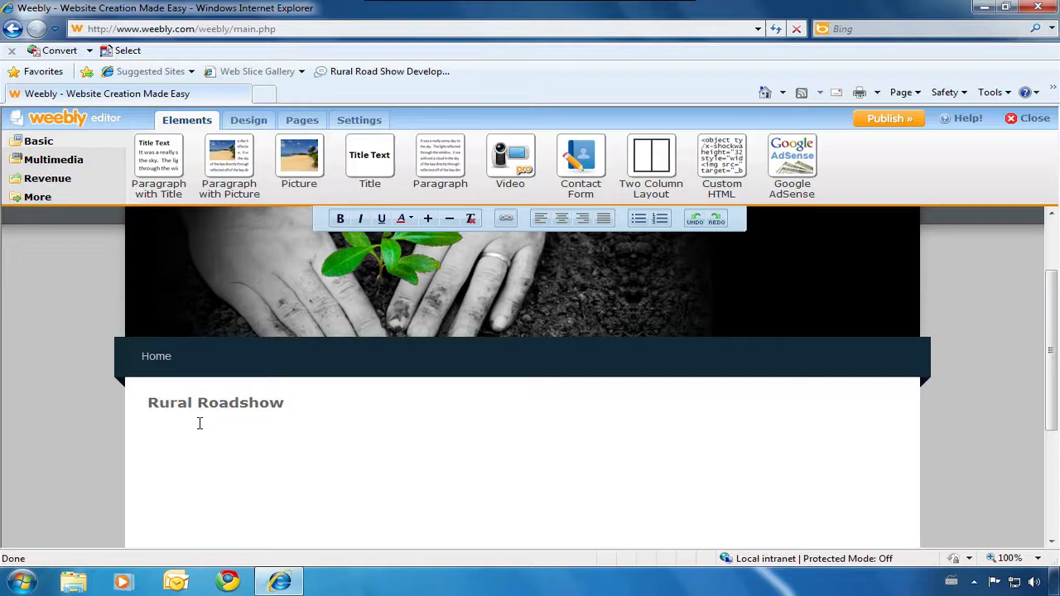
{"action": "scroll", "scroll_direction": "down", "scroll_amount": 3}
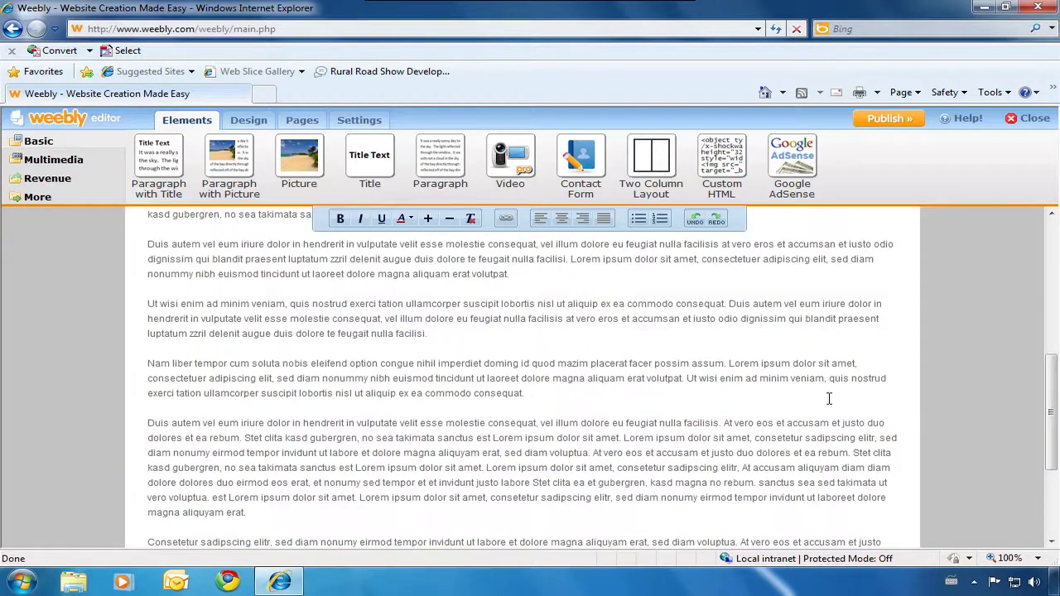
{"action": "scroll", "scroll_direction": "down", "scroll_amount": 3}
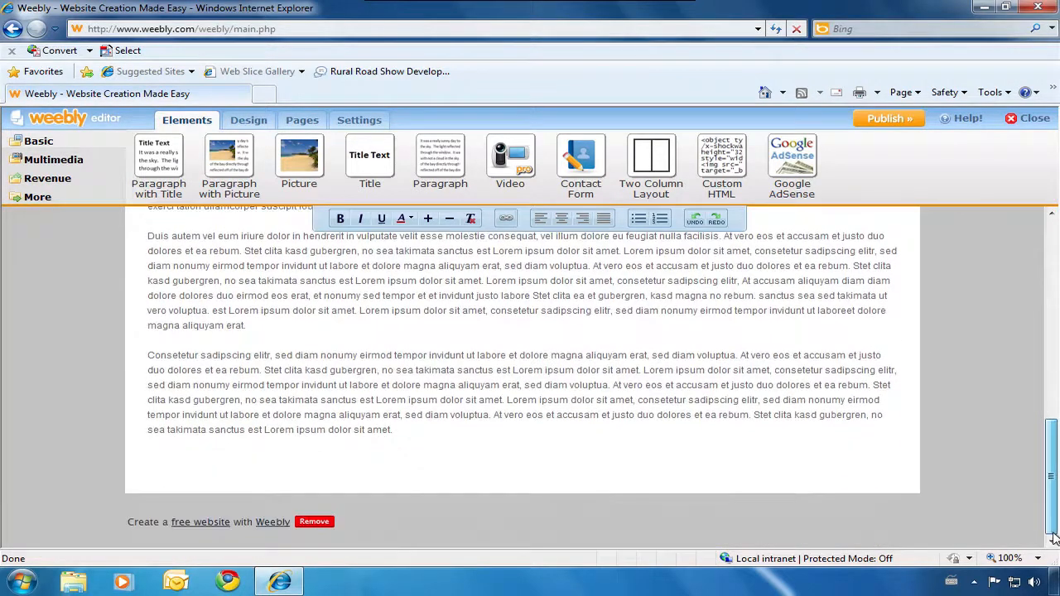
{"action": "scroll", "scroll_direction": "up", "scroll_amount": 3}
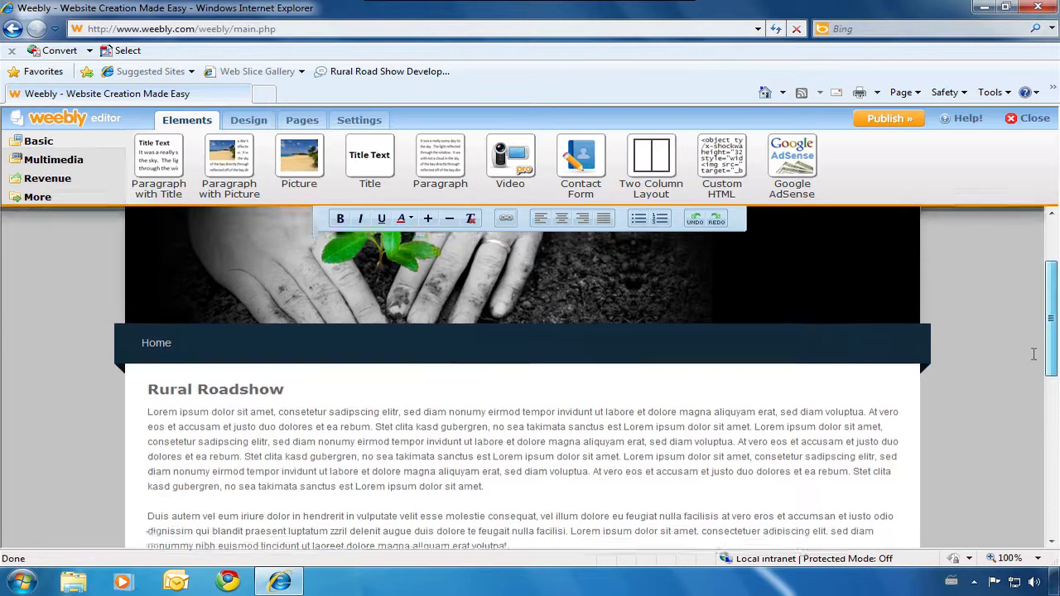
{"action": "scroll", "scroll_direction": "up", "scroll_amount": 3}
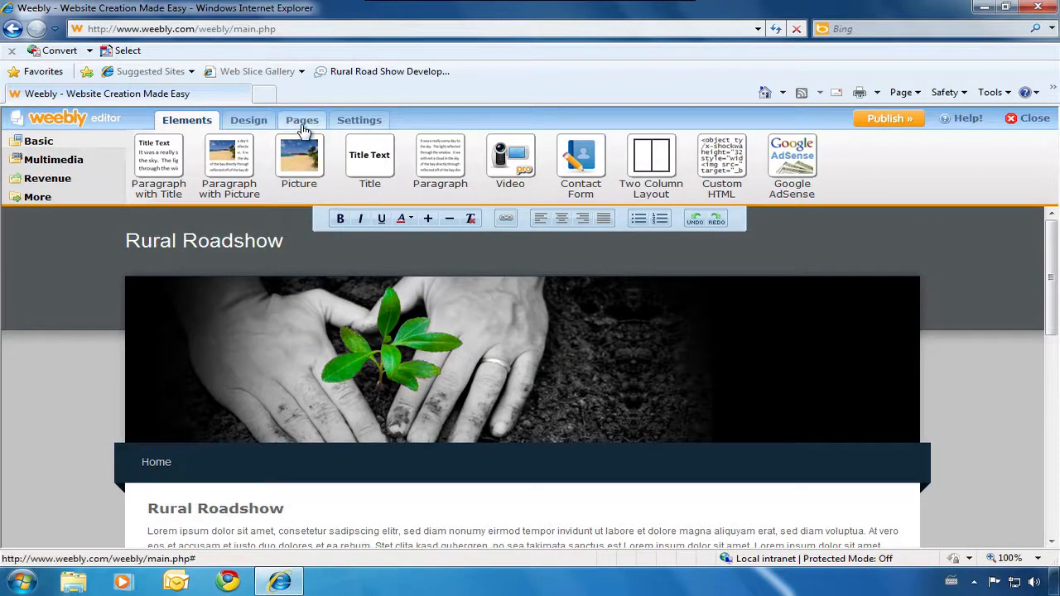
{"action": "mouse_move", "coordinate": [302, 129]}
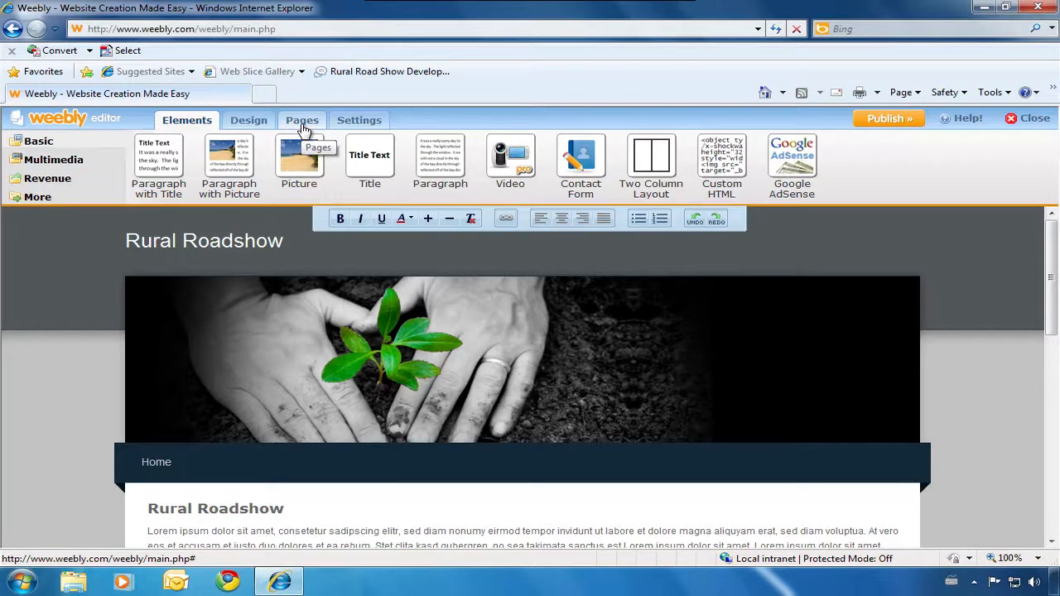
Add a new page in Pages, rename it 'Pictures', and save the settings.
{"action": "left_click", "coordinate": [301, 120]}
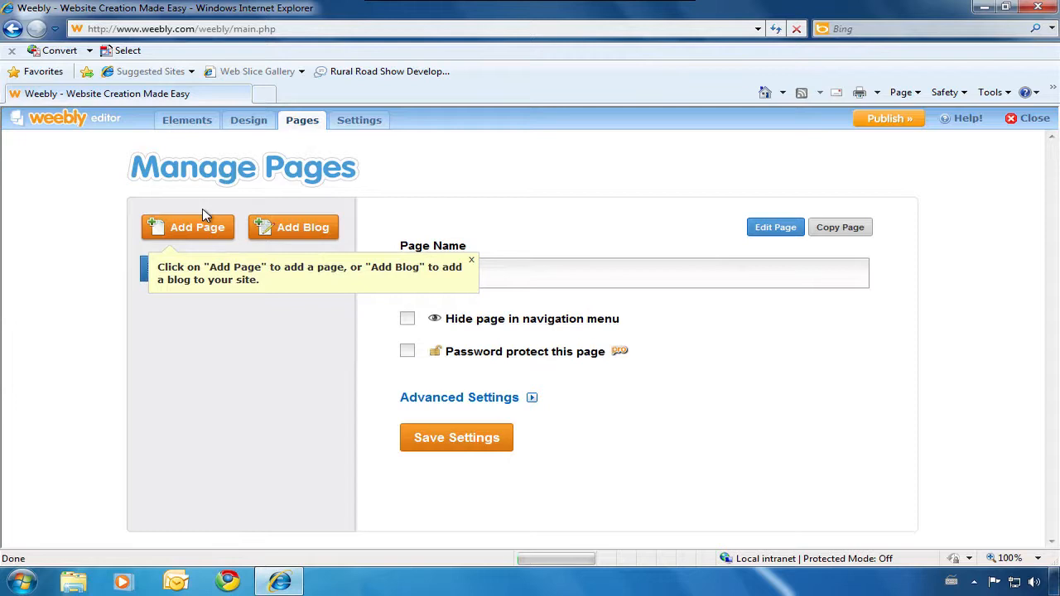
{"action": "mouse_move", "coordinate": [195, 235]}
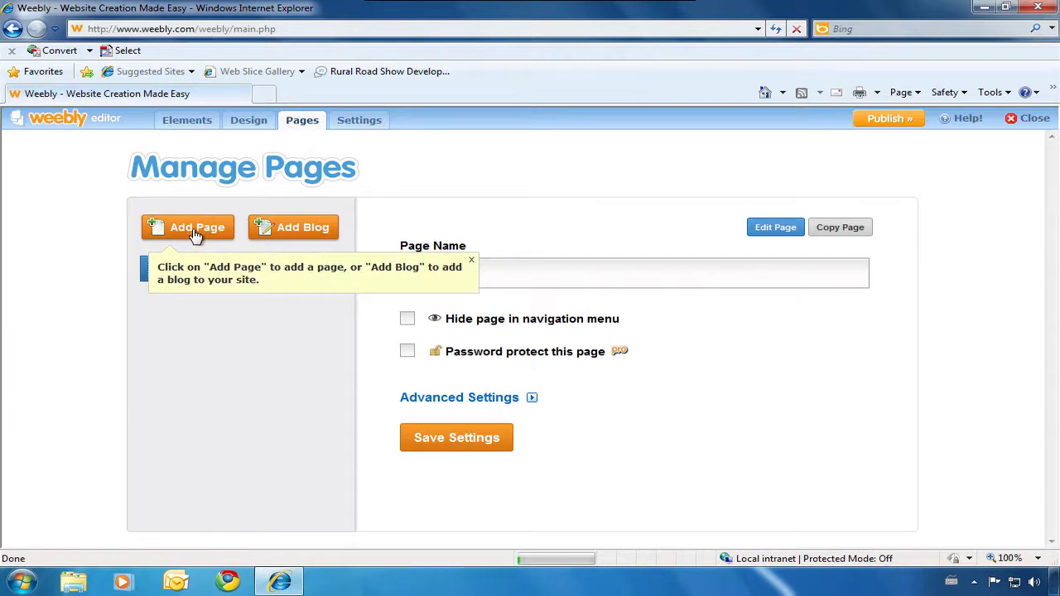
{"action": "left_click", "coordinate": [196, 227]}
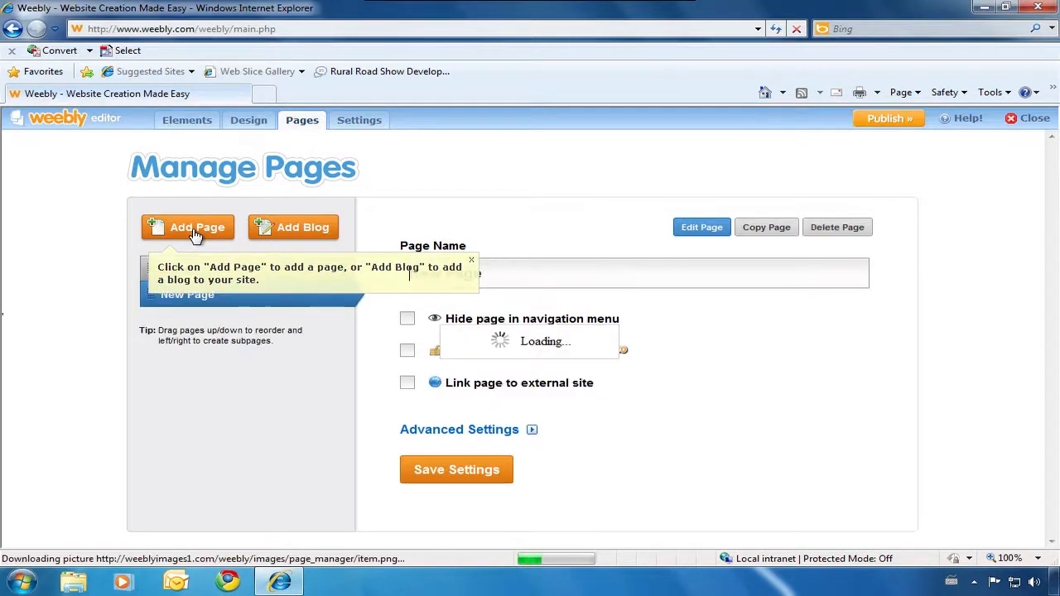
{"action": "left_click", "coordinate": [187, 227]}
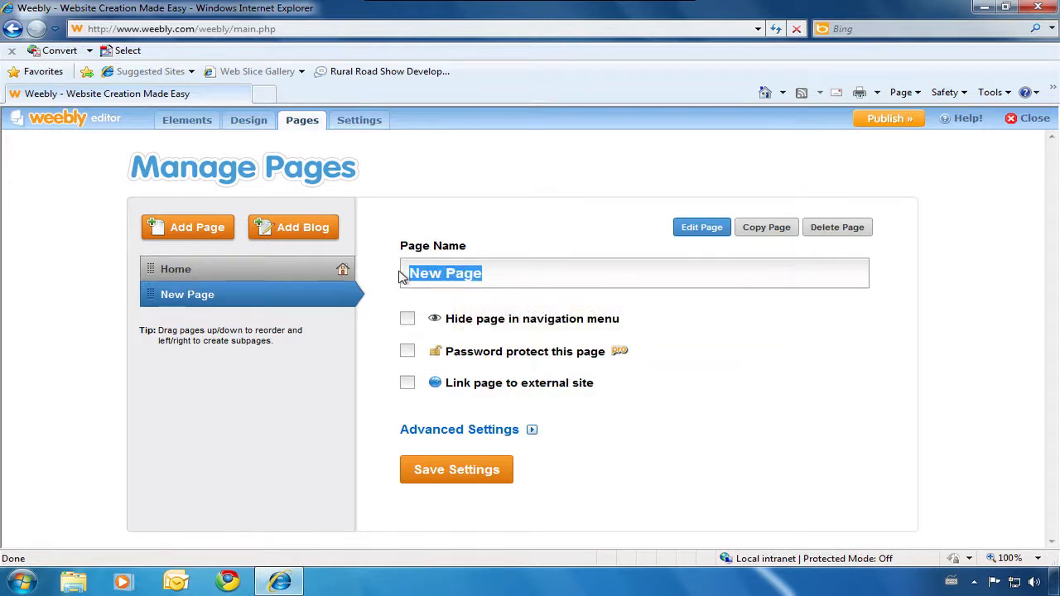
{"action": "type", "text": "P"}
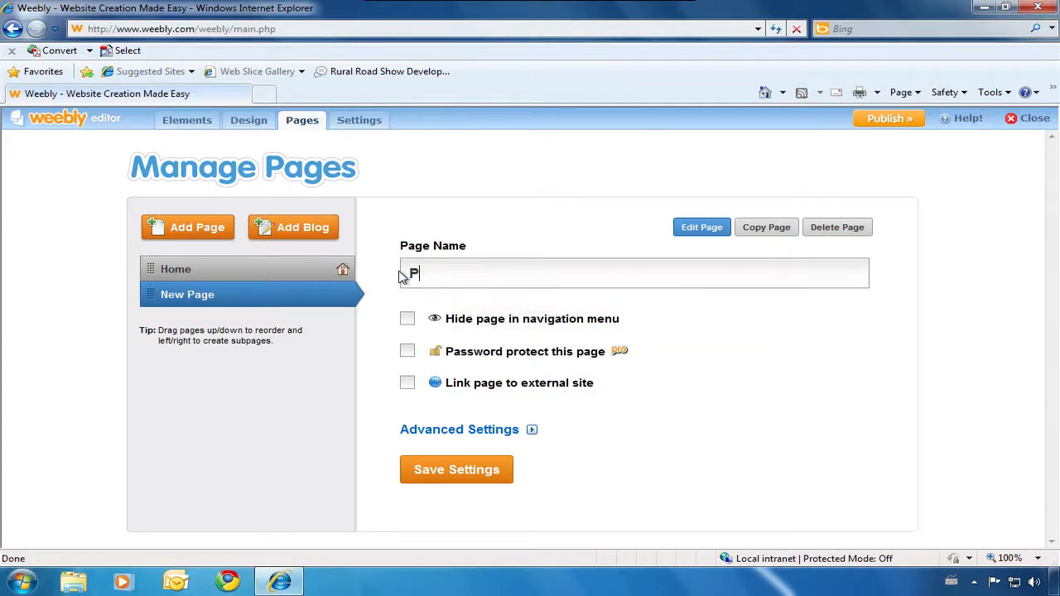
{"action": "type", "text": "ictures"}
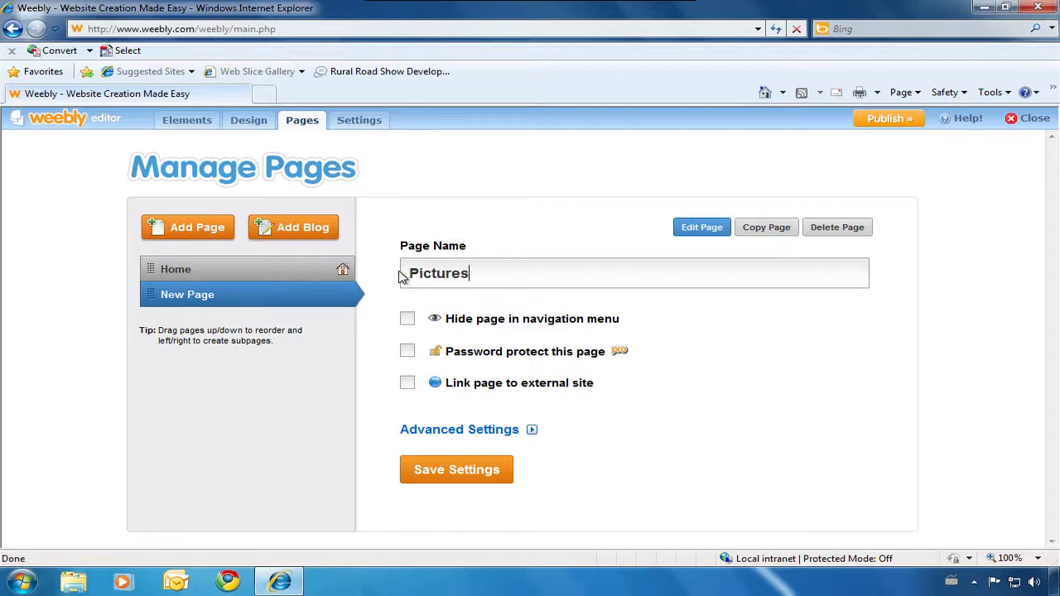
{"action": "mouse_move", "coordinate": [476, 389]}
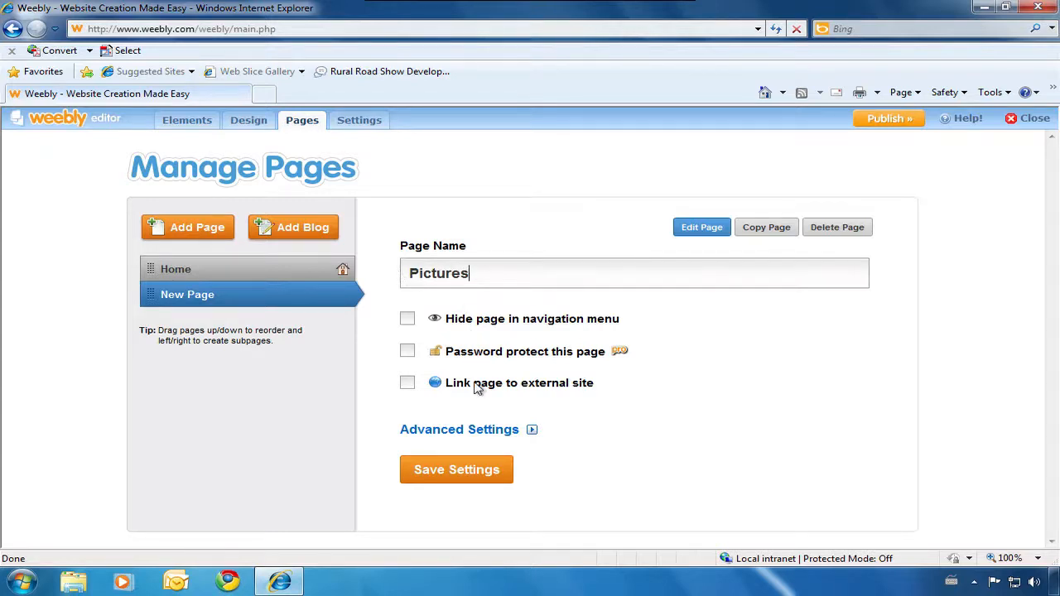
{"action": "mouse_move", "coordinate": [456, 469]}
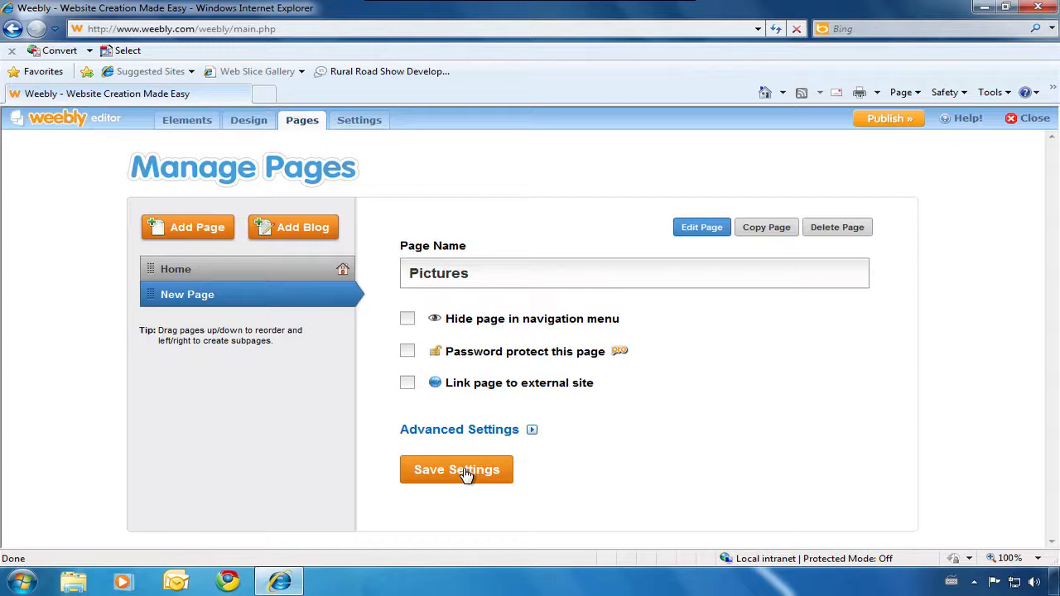
{"action": "left_click", "coordinate": [457, 470]}
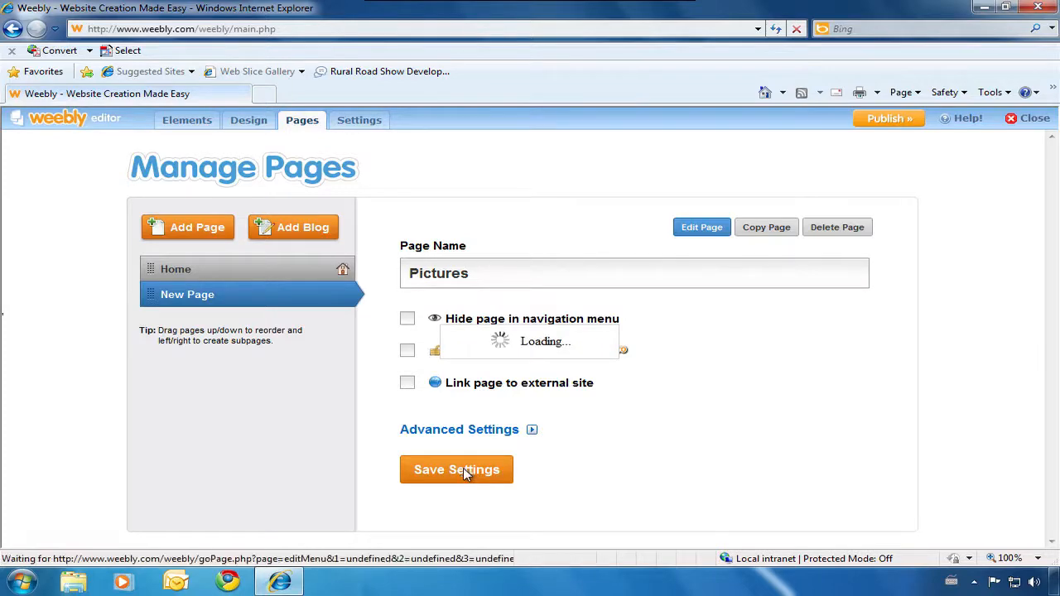
{"action": "left_click", "coordinate": [457, 470]}
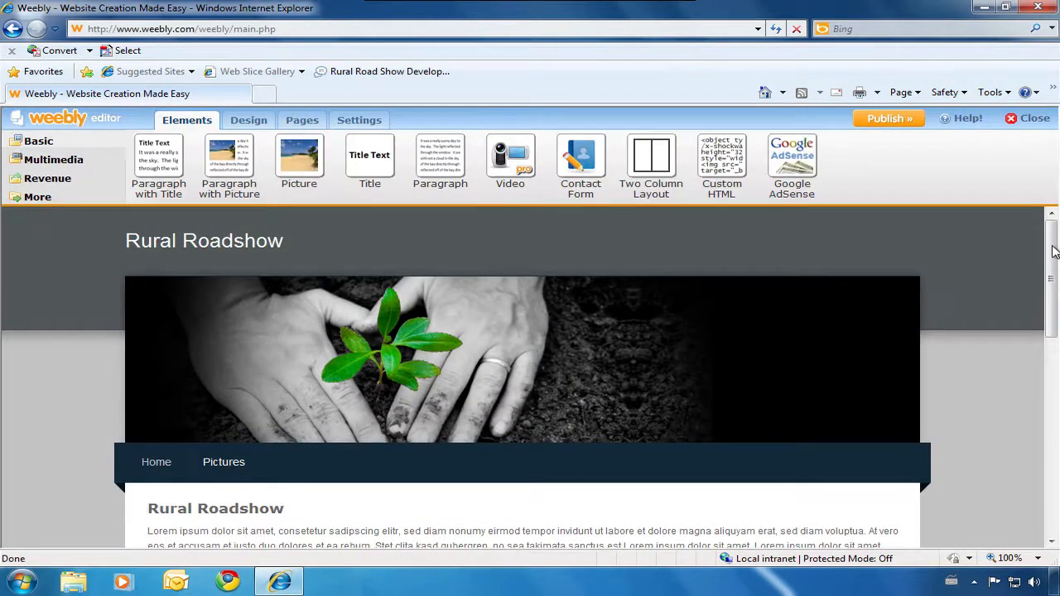
Place a Photo Gallery element from Multimedia onto the empty Pictures page.
{"action": "scroll", "scroll_direction": "down", "scroll_amount": 3}
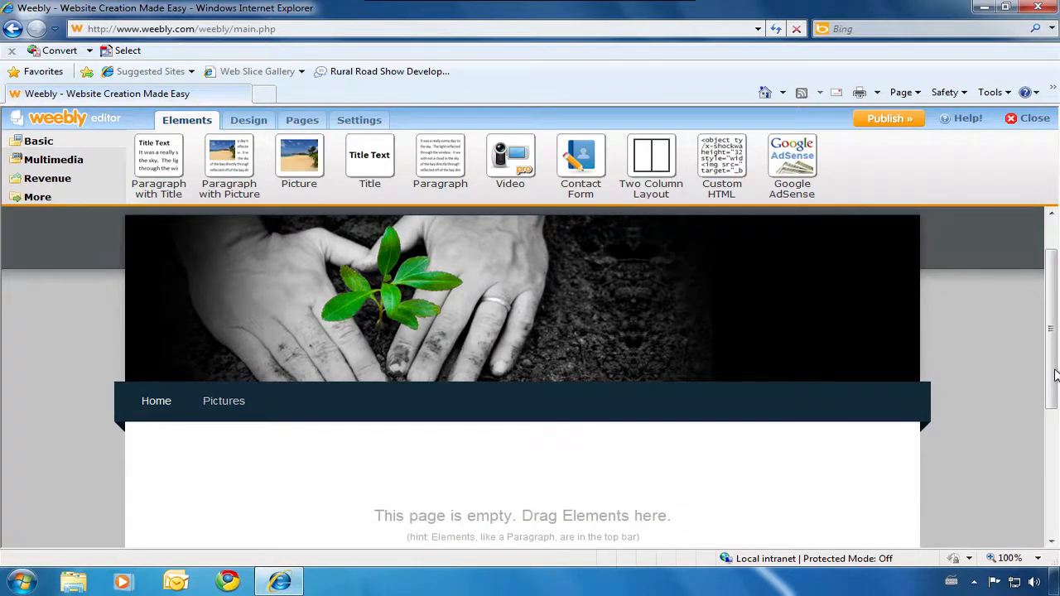
{"action": "scroll", "scroll_direction": "down", "scroll_amount": 3}
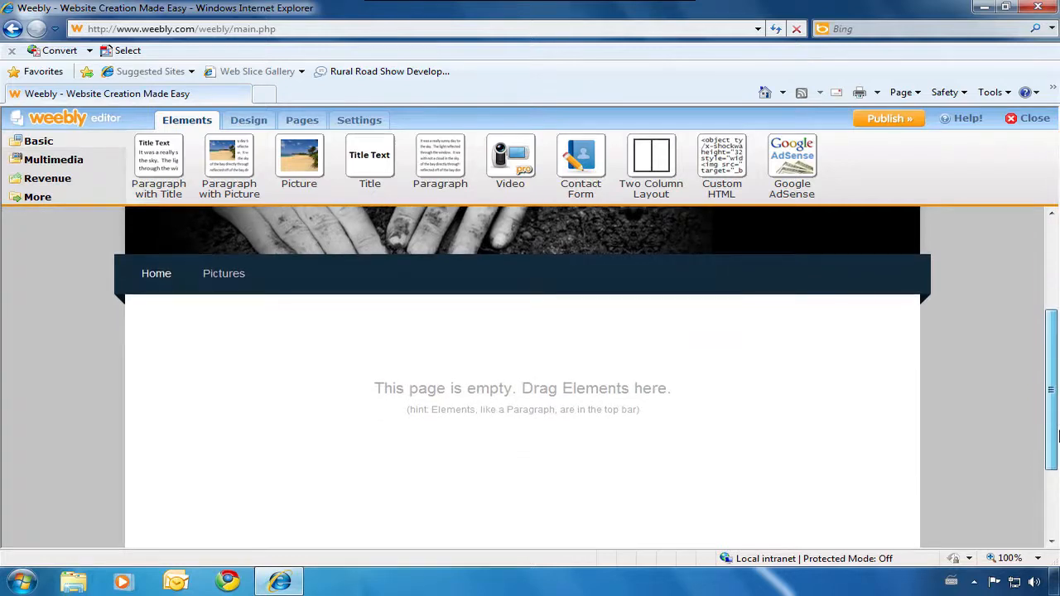
{"action": "left_click", "coordinate": [54, 159]}
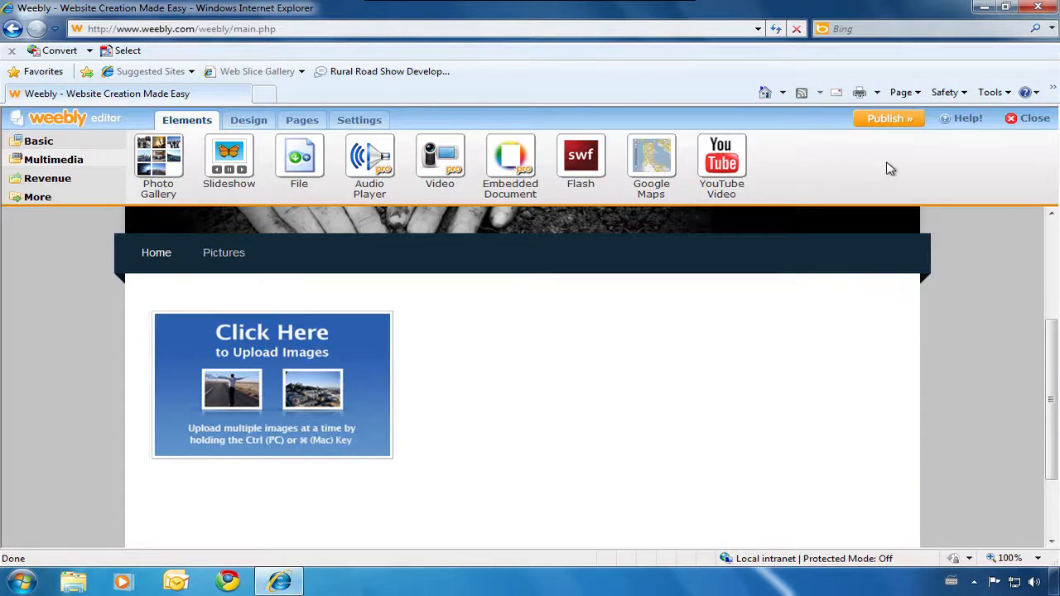
{"action": "mouse_move", "coordinate": [891, 120]}
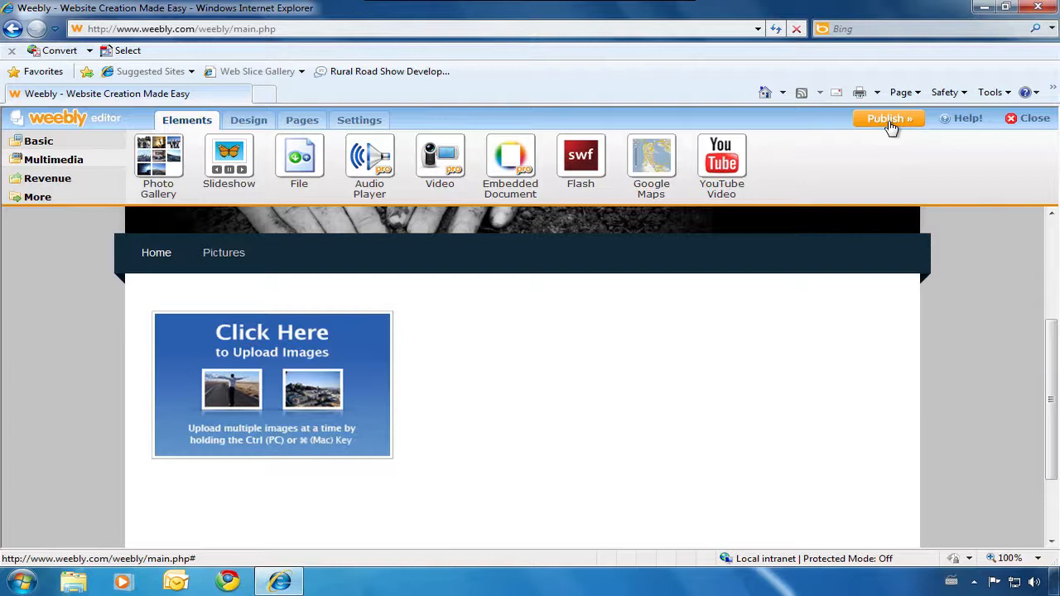
Publish the site to the ruralroadshow subdomain of weebly.com.
{"action": "left_click", "coordinate": [889, 118]}
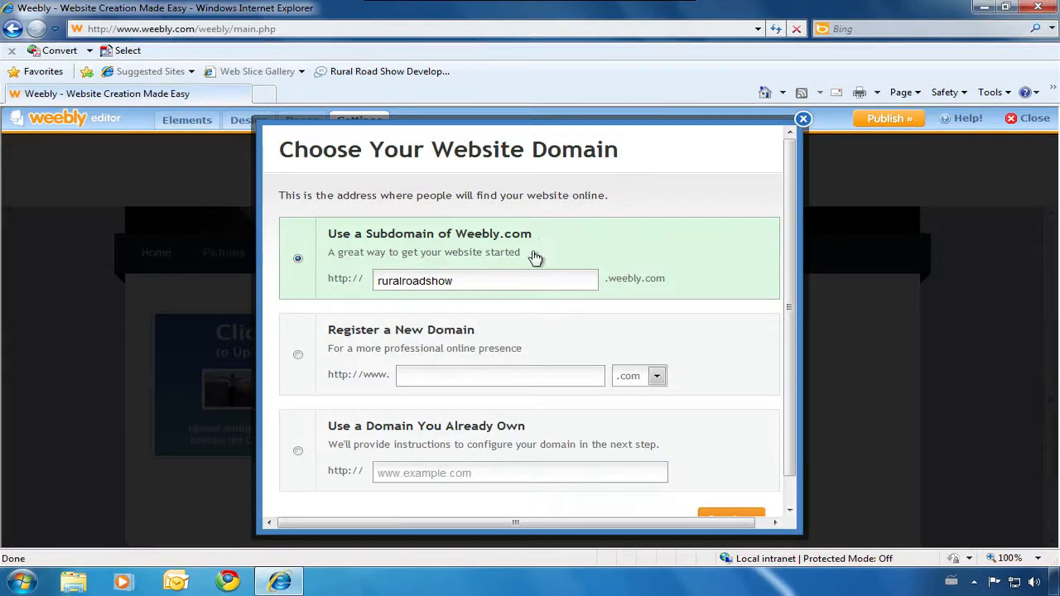
{"action": "mouse_move", "coordinate": [772, 403]}
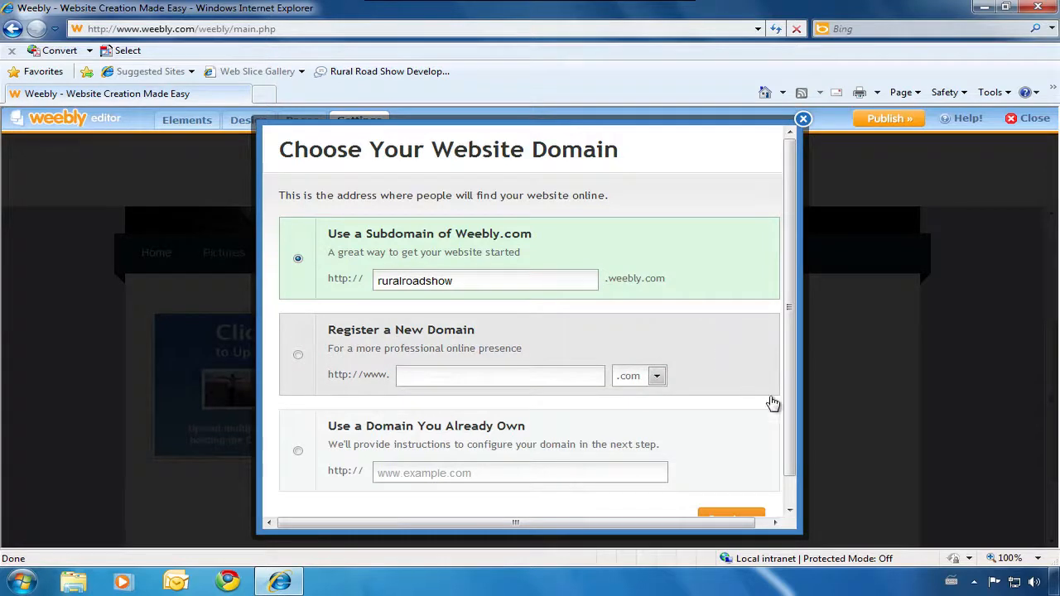
{"action": "scroll", "scroll_direction": "down", "scroll_amount": 3}
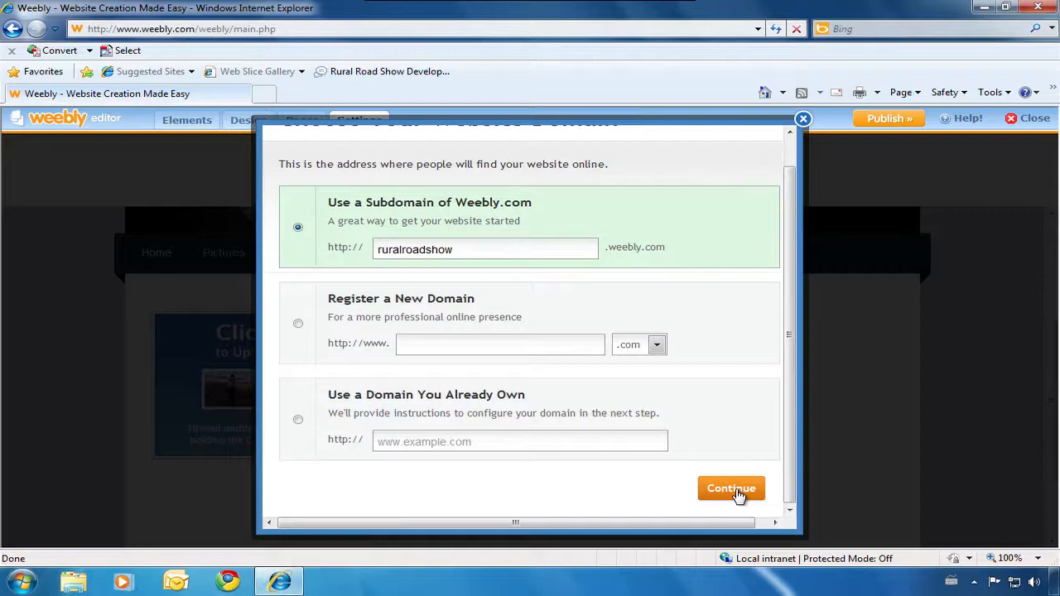
{"action": "left_click", "coordinate": [731, 489]}
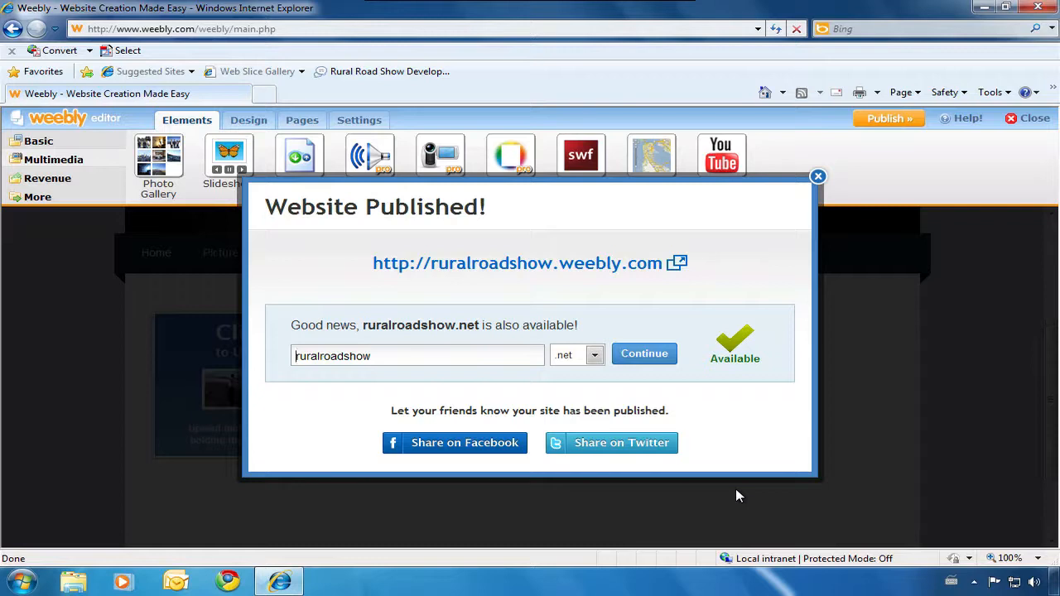
{"action": "mouse_move", "coordinate": [273, 174]}
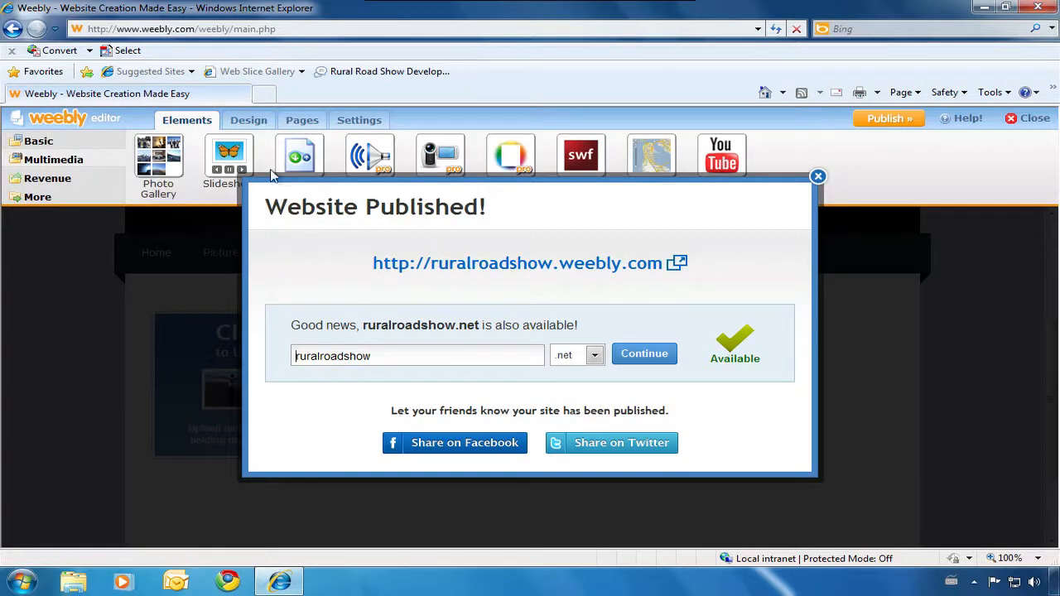
{"action": "mouse_move", "coordinate": [265, 94]}
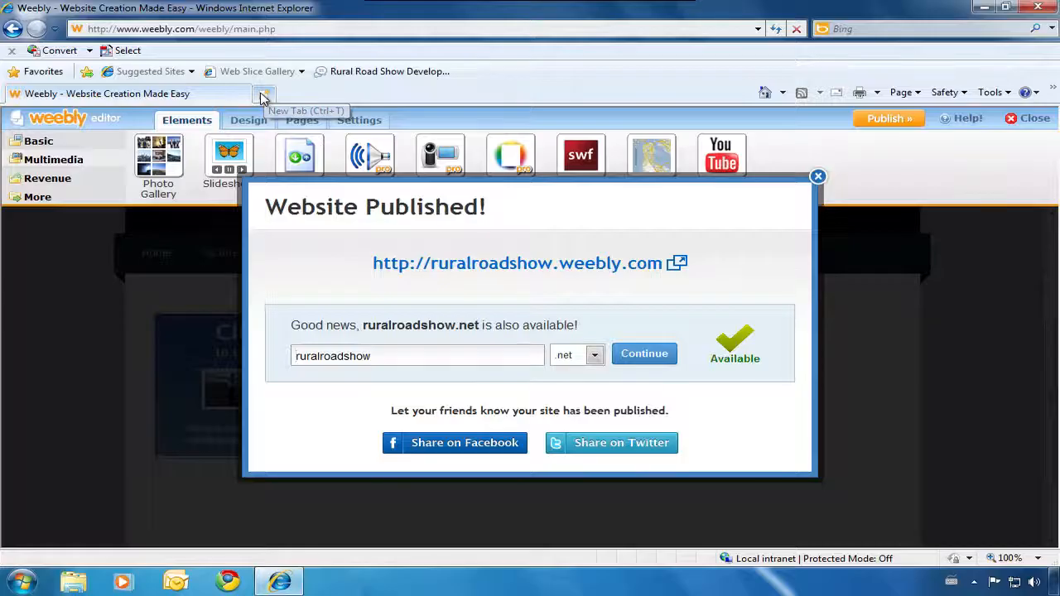
{"action": "left_click", "coordinate": [264, 94]}
{"action": "type", "text": "www"}
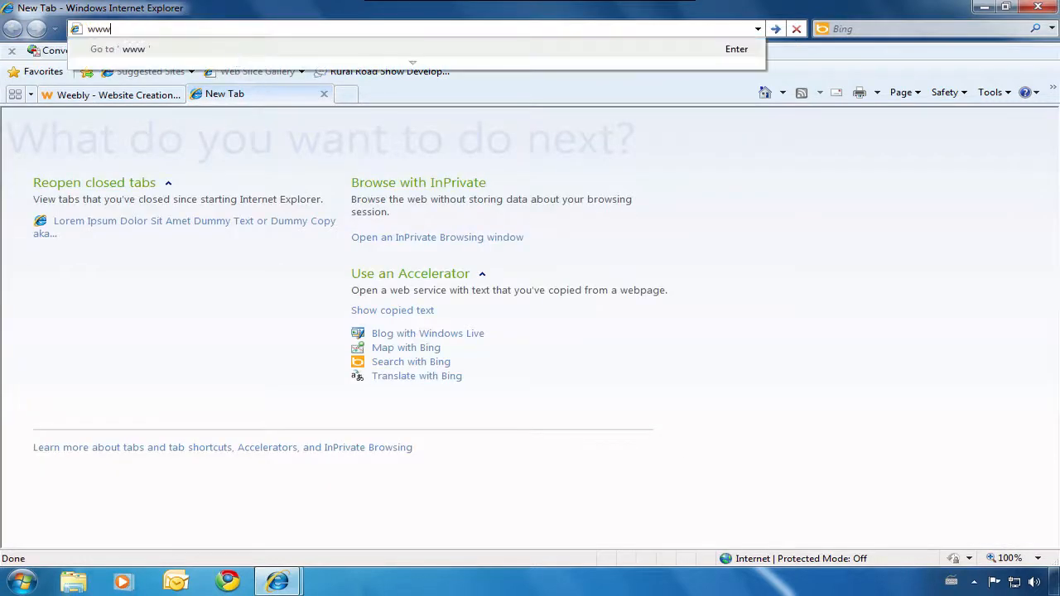
{"action": "type", "text": ".rur"}
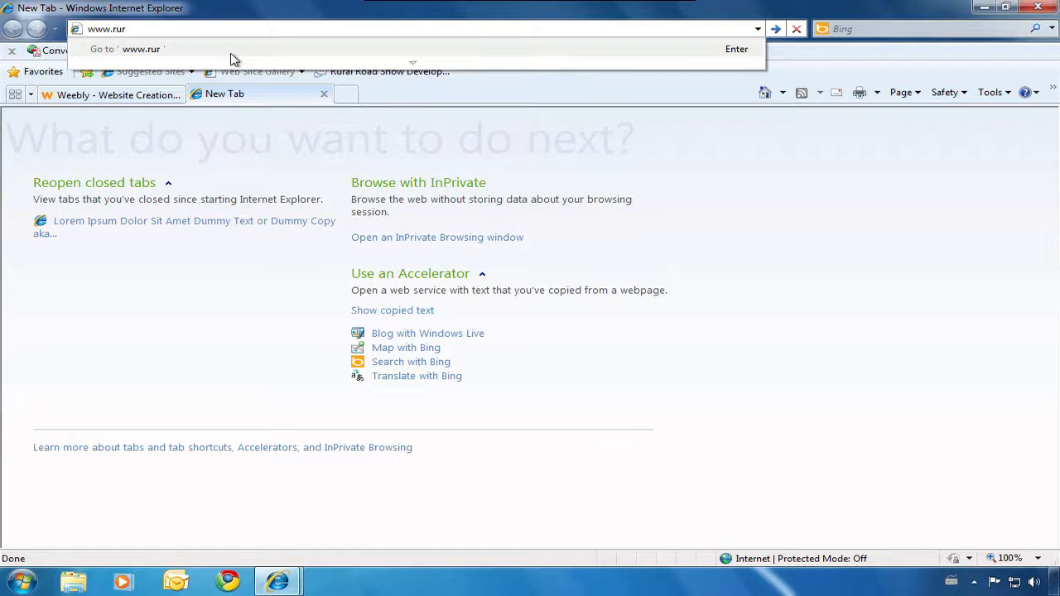
{"action": "type", "text": "alroadshow."}
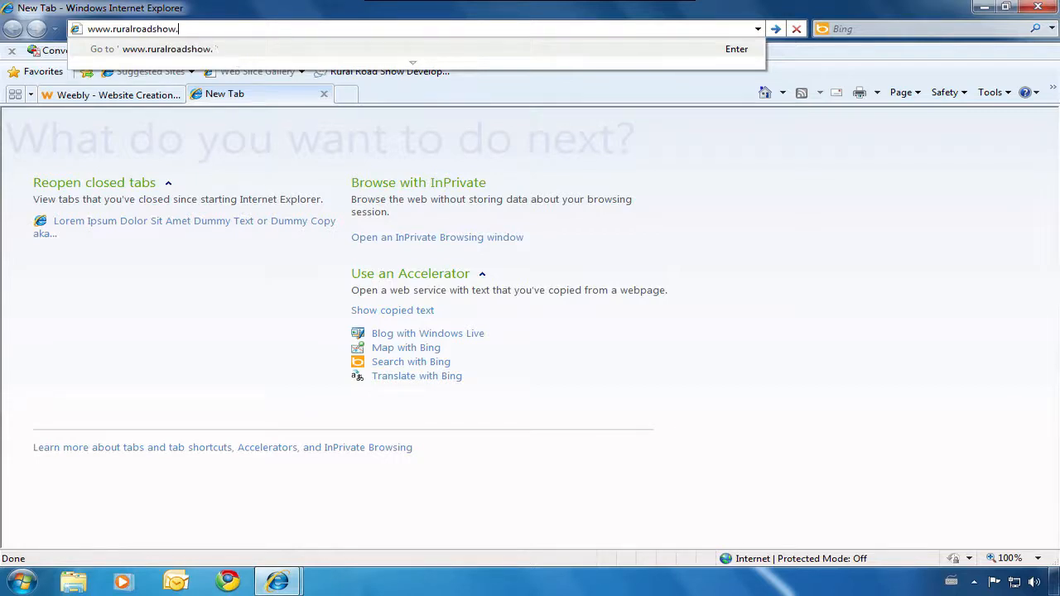
{"action": "type", "text": "weebly"}
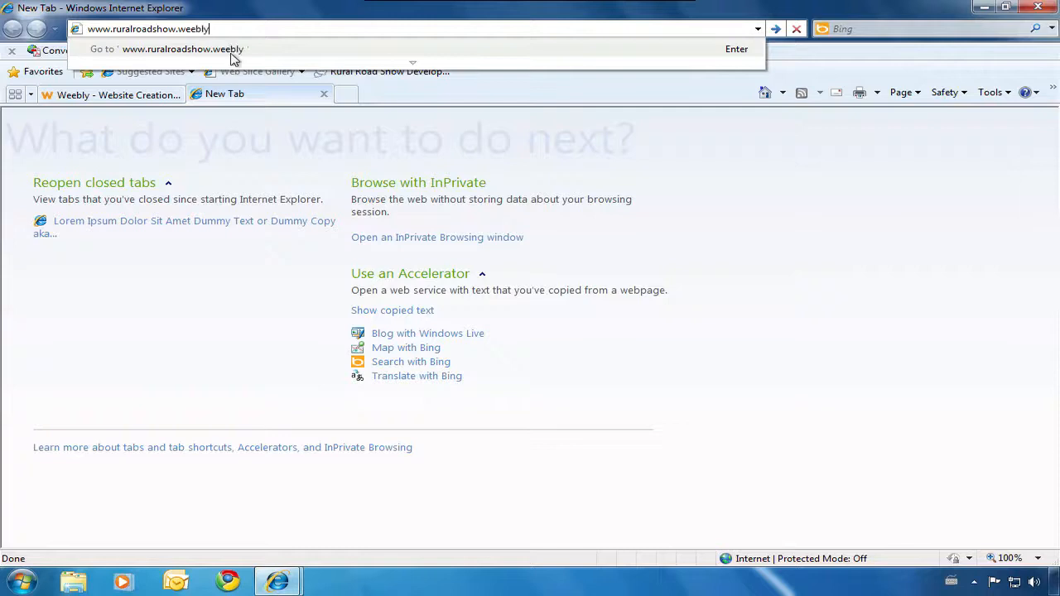
{"action": "type", "text": ".com"}
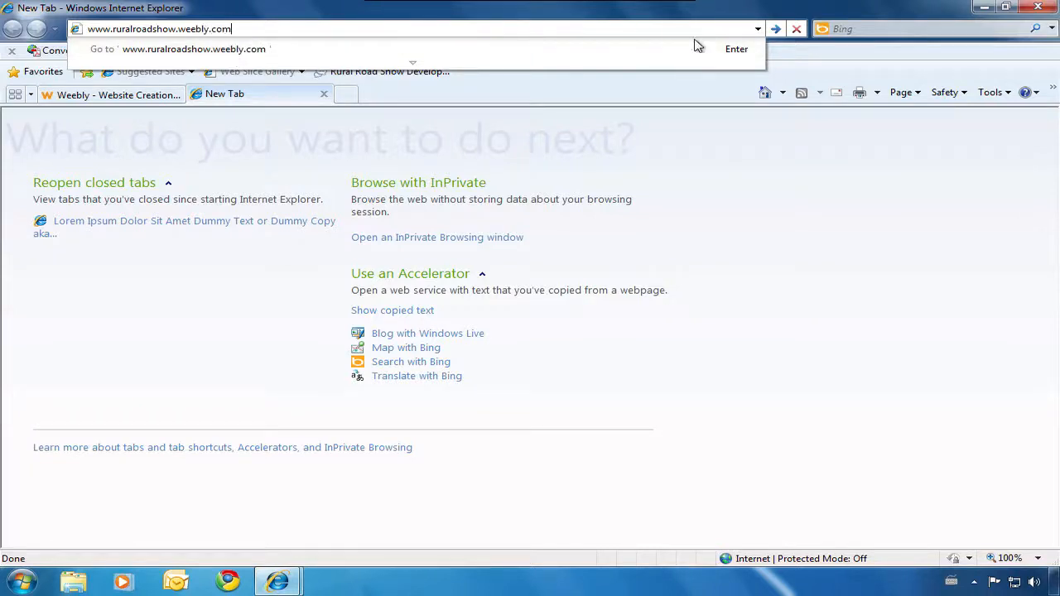